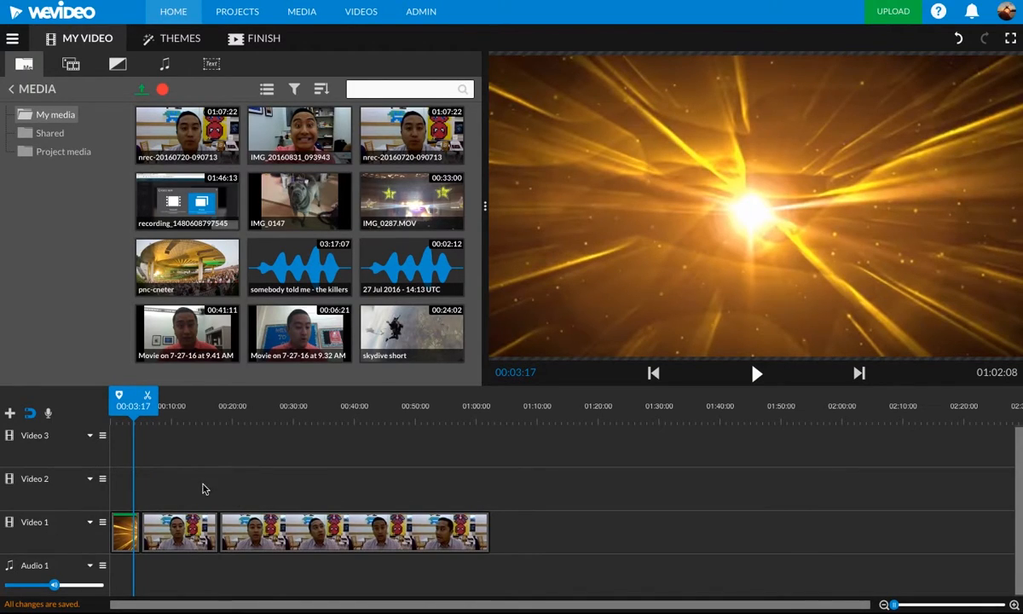
{"action": "mouse_move", "coordinate": [642, 538]}
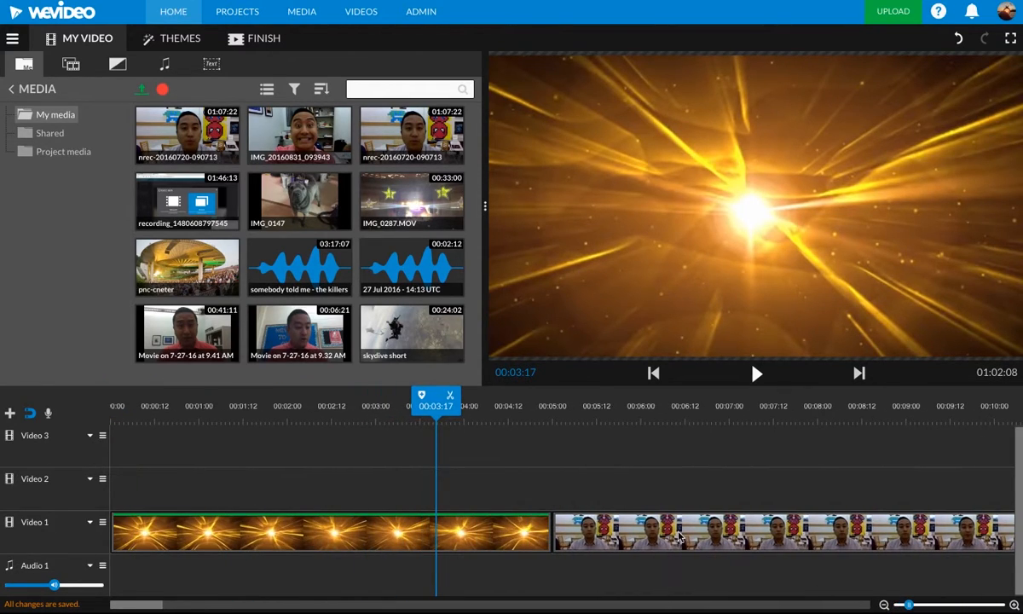
- Zoom the timeline and select the talking-head webcam clip after the intro
{"action": "left_click", "coordinate": [417, 405]}
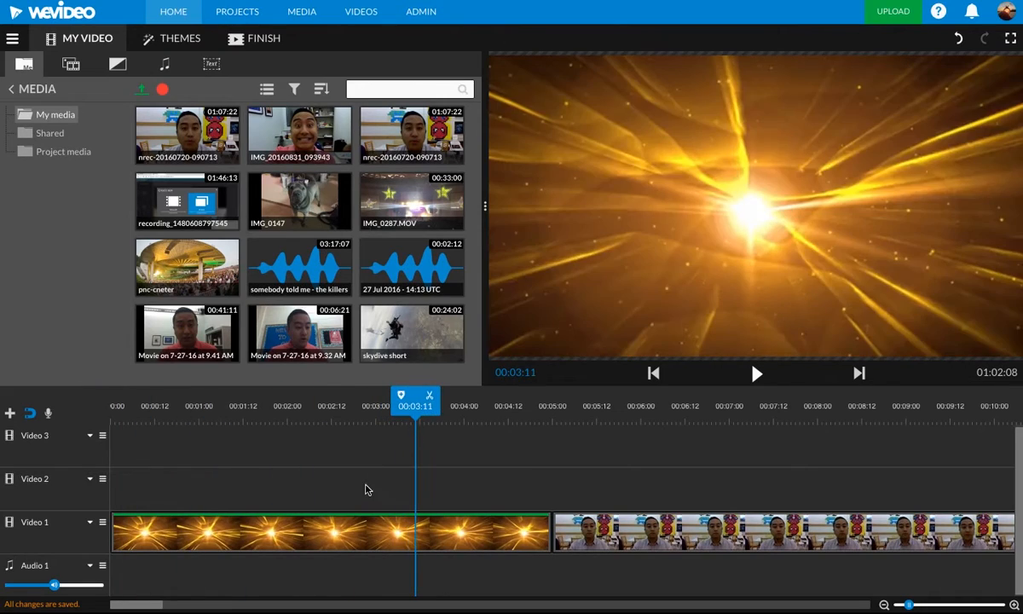
{"action": "left_click", "coordinate": [313, 531]}
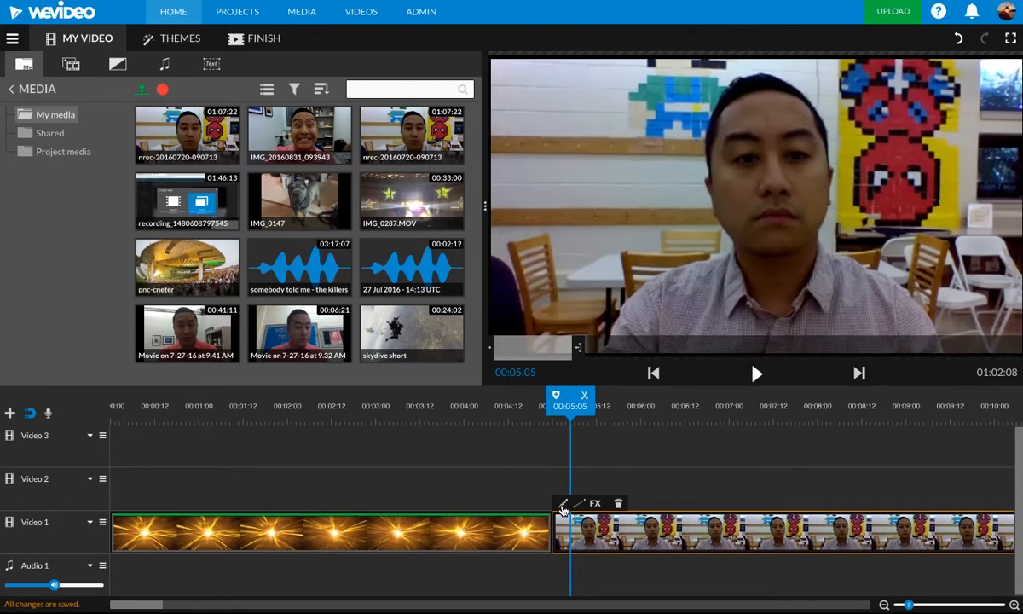
{"action": "mouse_move", "coordinate": [563, 503]}
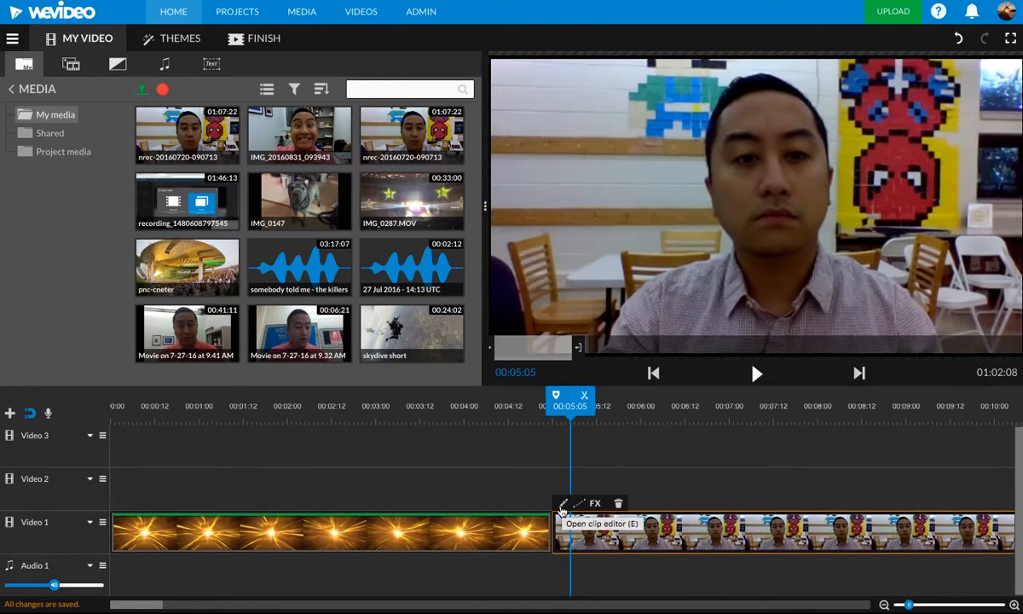
- Open the webcam clip's editor, test the Scale slider, then restore Fit
{"action": "left_click", "coordinate": [562, 503]}
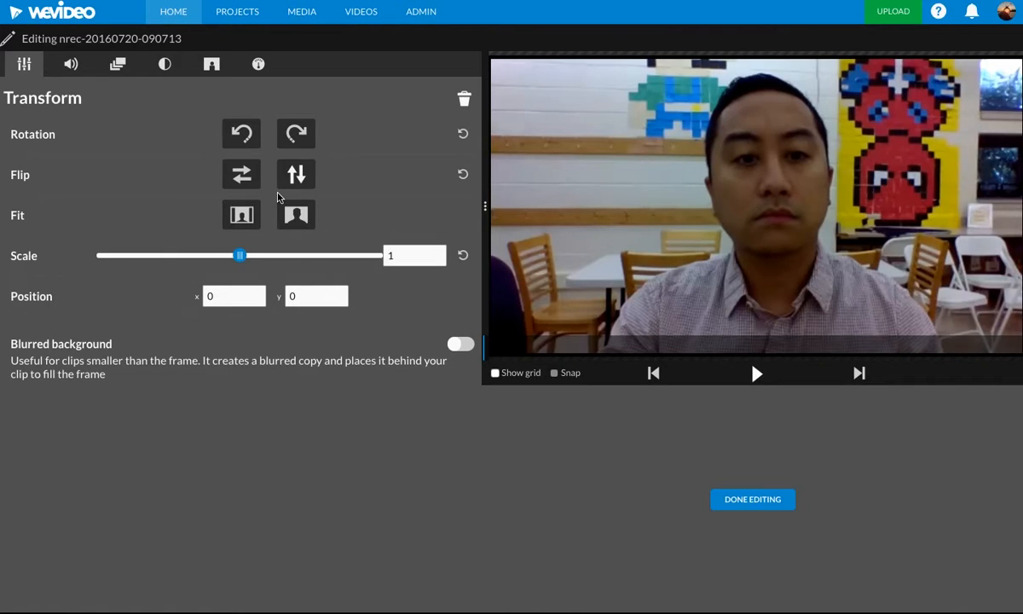
{"action": "mouse_move", "coordinate": [241, 221]}
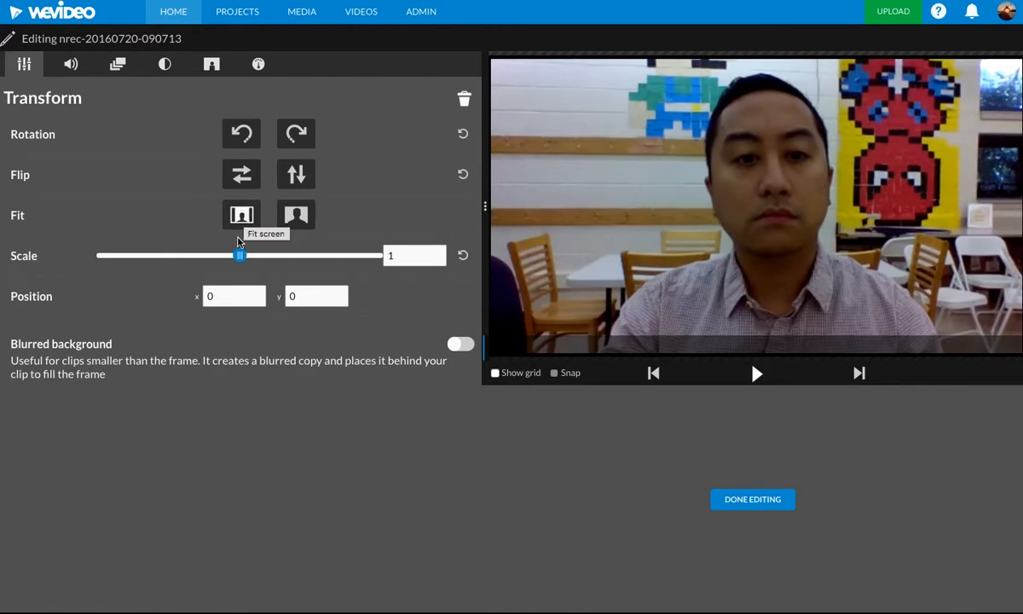
{"action": "left_click_drag", "start_coordinate": [240, 255], "coordinate": [257, 254]}
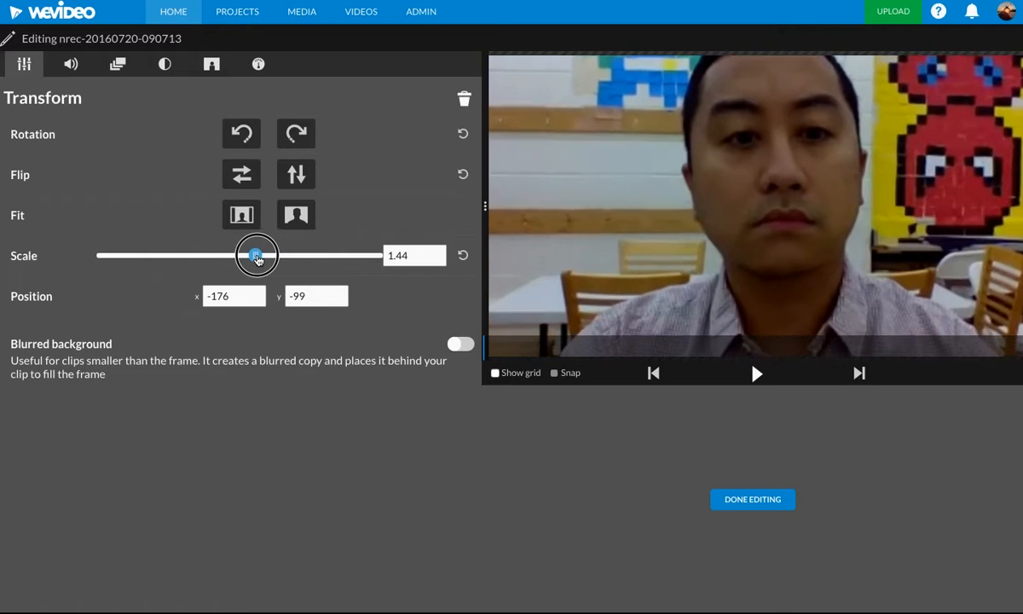
{"action": "left_click_drag", "start_coordinate": [257, 255], "coordinate": [178, 255]}
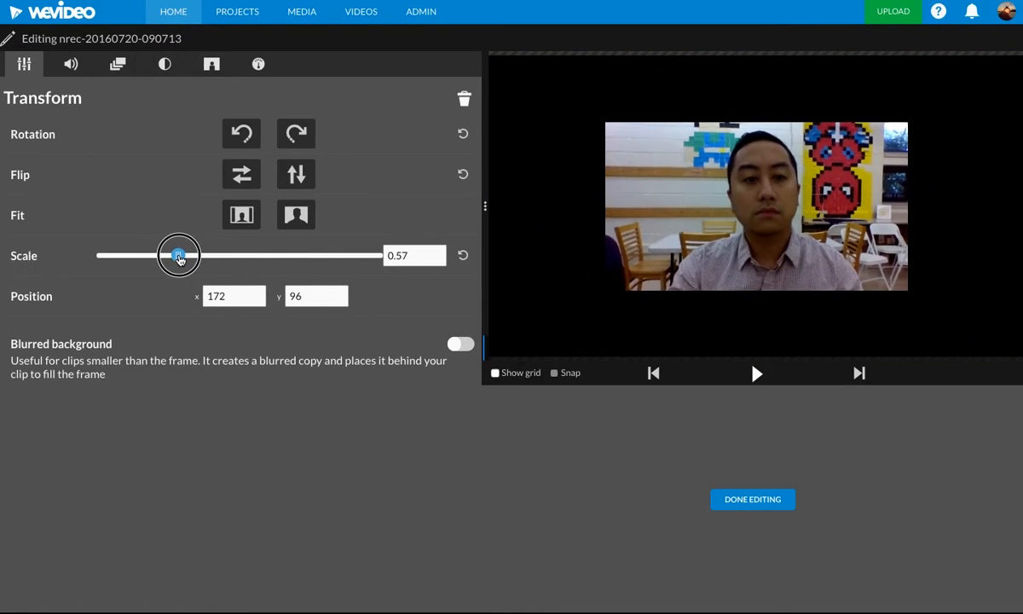
{"action": "left_click", "coordinate": [296, 214]}
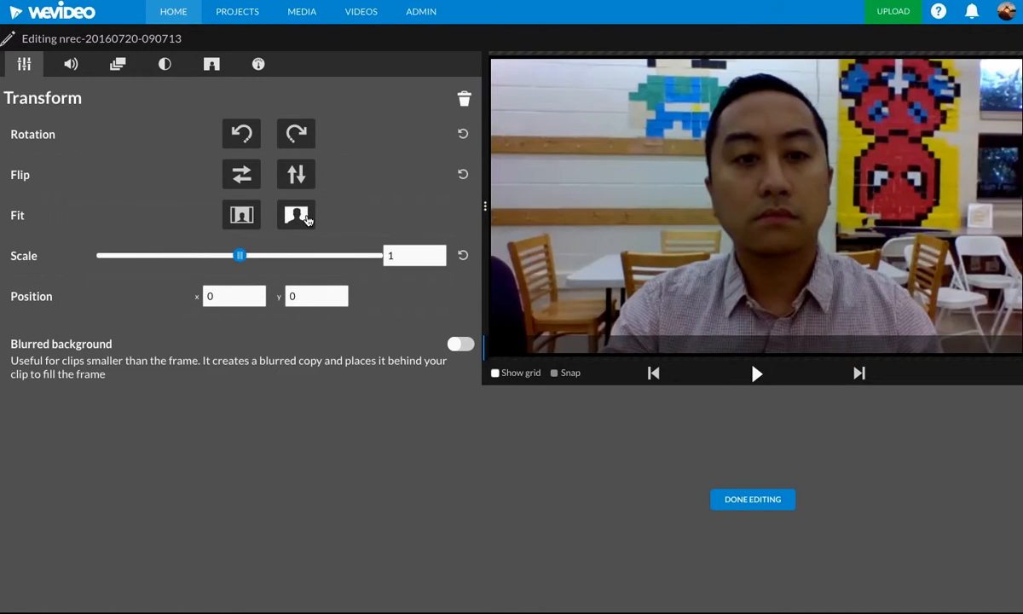
{"action": "mouse_move", "coordinate": [748, 504]}
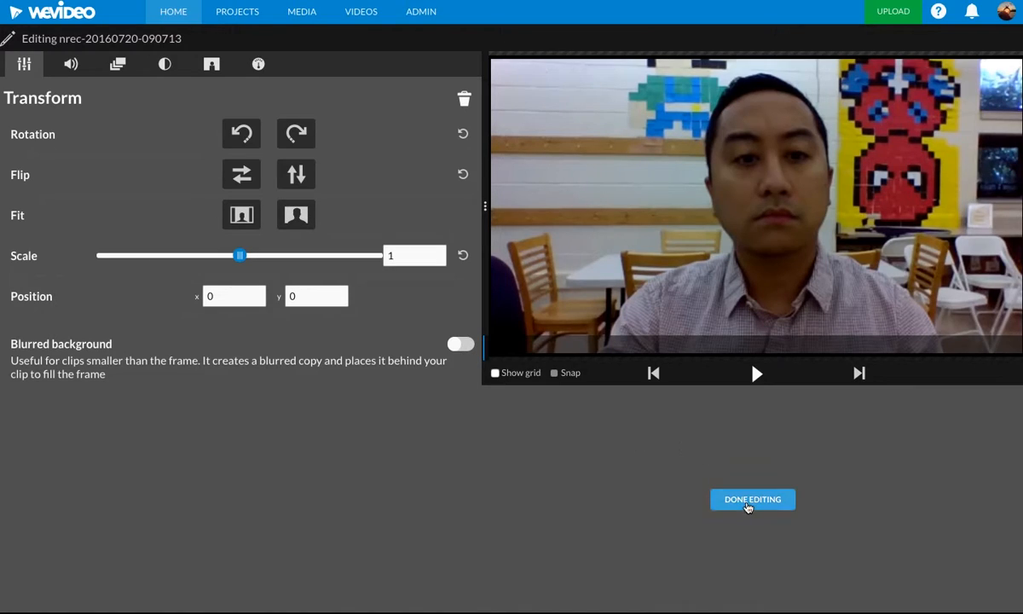
- Browse the Animation and Color Keying tabs, then return to Transform settings
{"action": "left_click", "coordinate": [71, 64]}
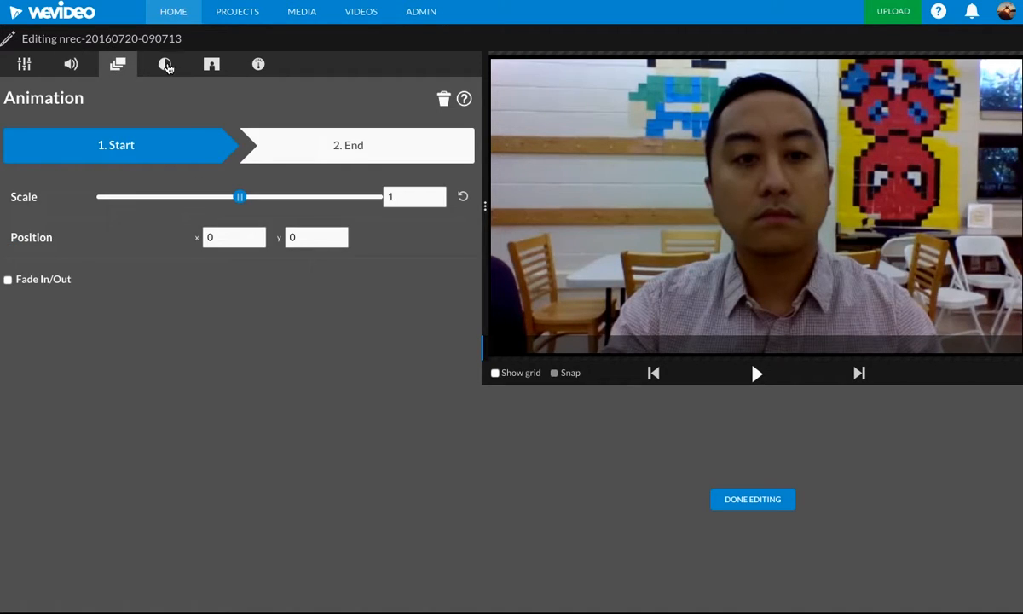
{"action": "left_click", "coordinate": [211, 63]}
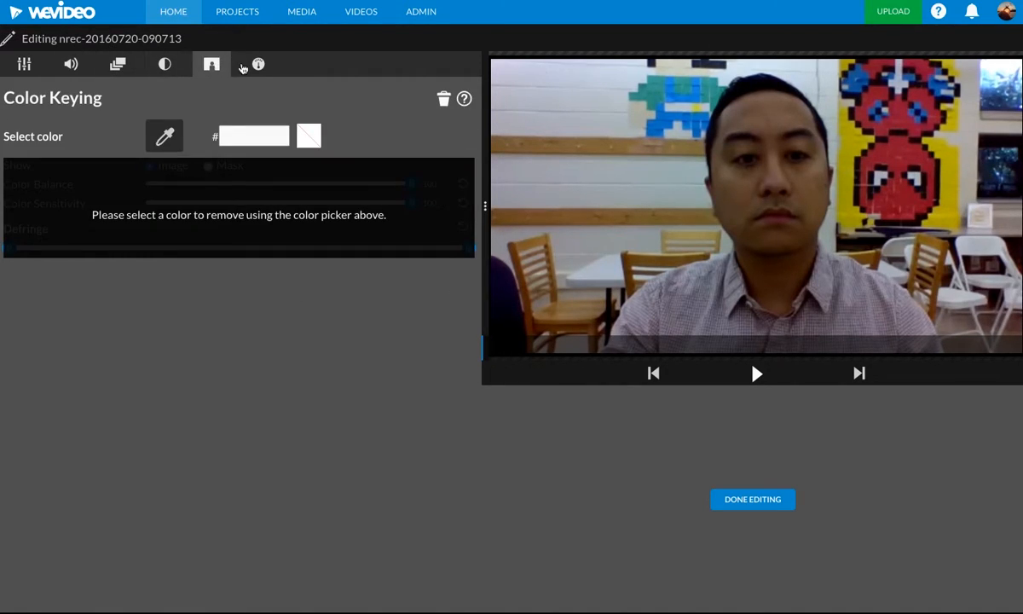
{"action": "left_click", "coordinate": [24, 64]}
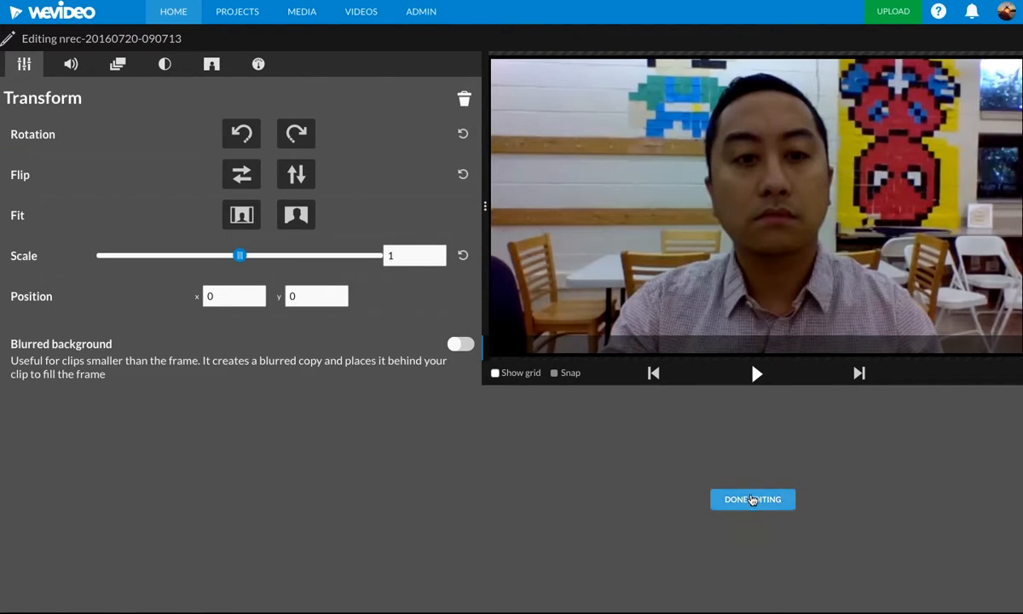
{"action": "mouse_move", "coordinate": [752, 498]}
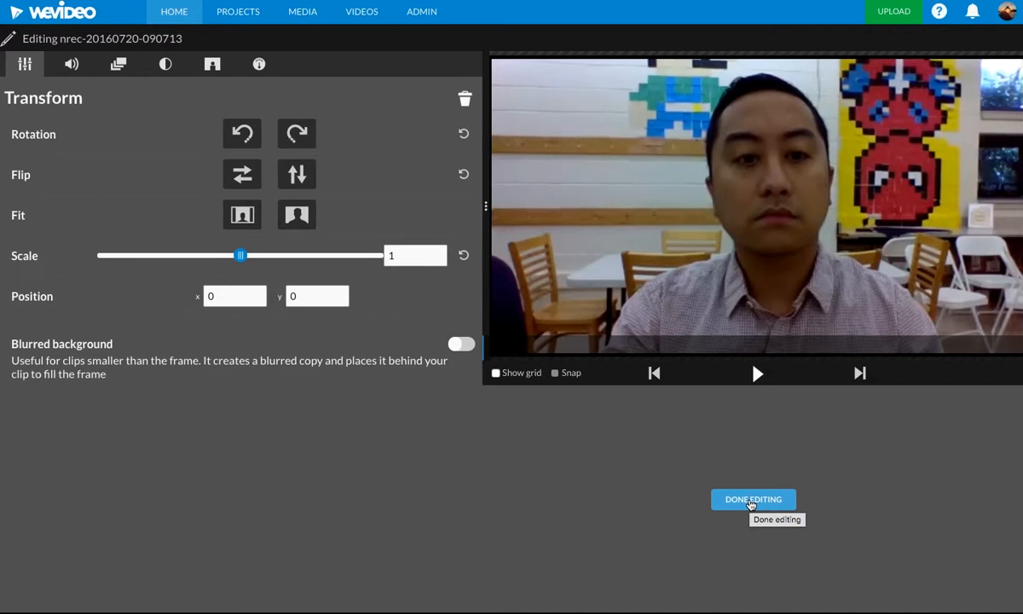
- Close the clip editor, select the intro clip and move the playhead near its start
{"action": "left_click", "coordinate": [753, 499]}
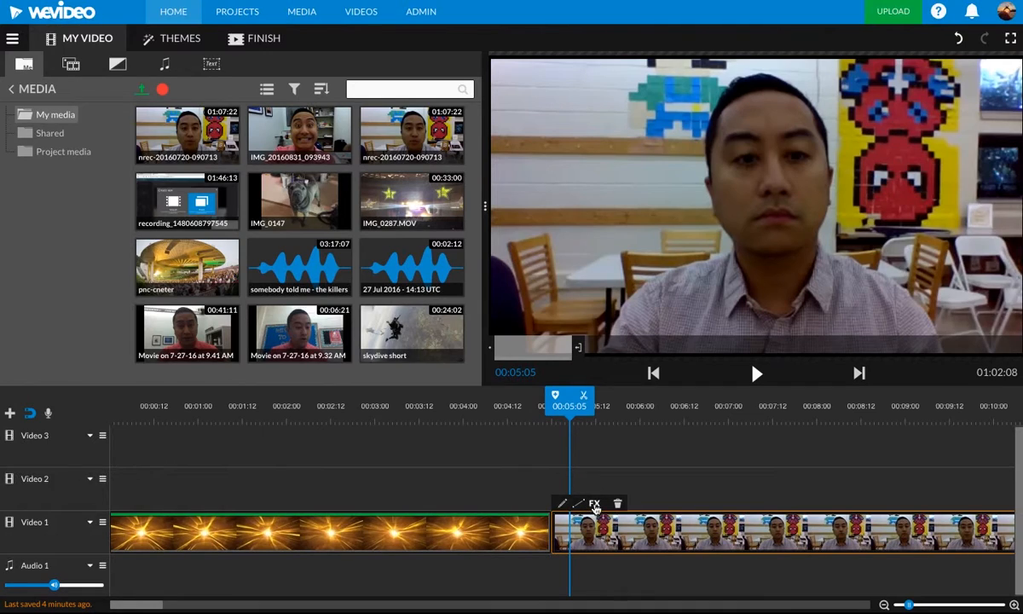
{"action": "mouse_move", "coordinate": [617, 503]}
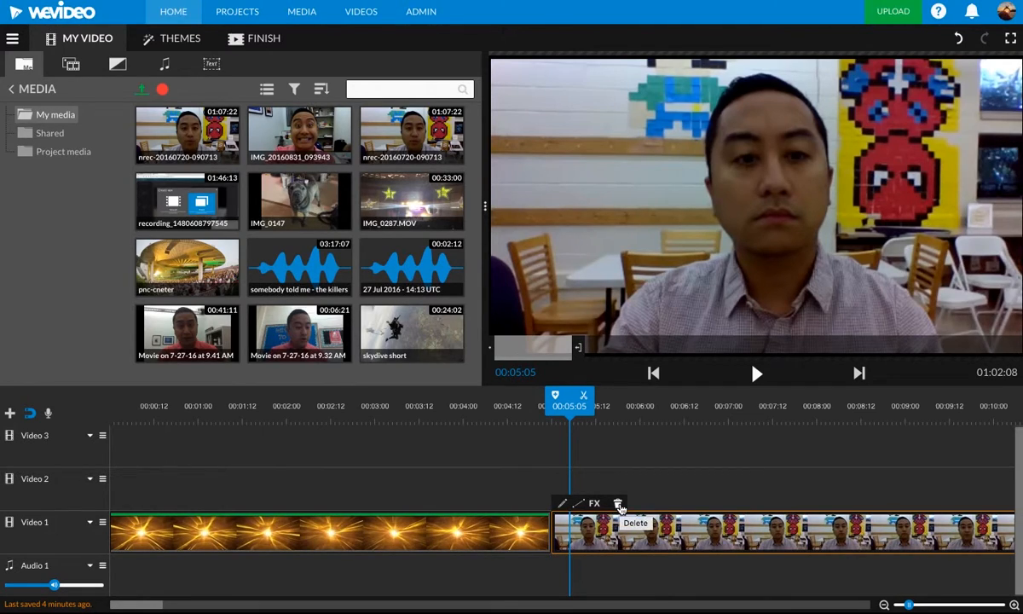
{"action": "left_click", "coordinate": [618, 502]}
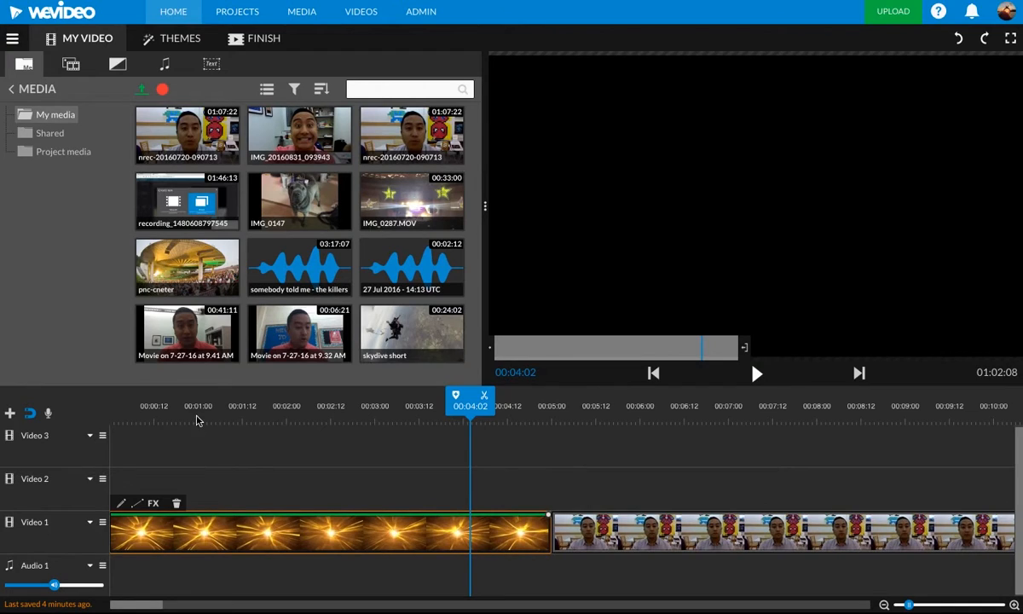
{"action": "left_click", "coordinate": [183, 405]}
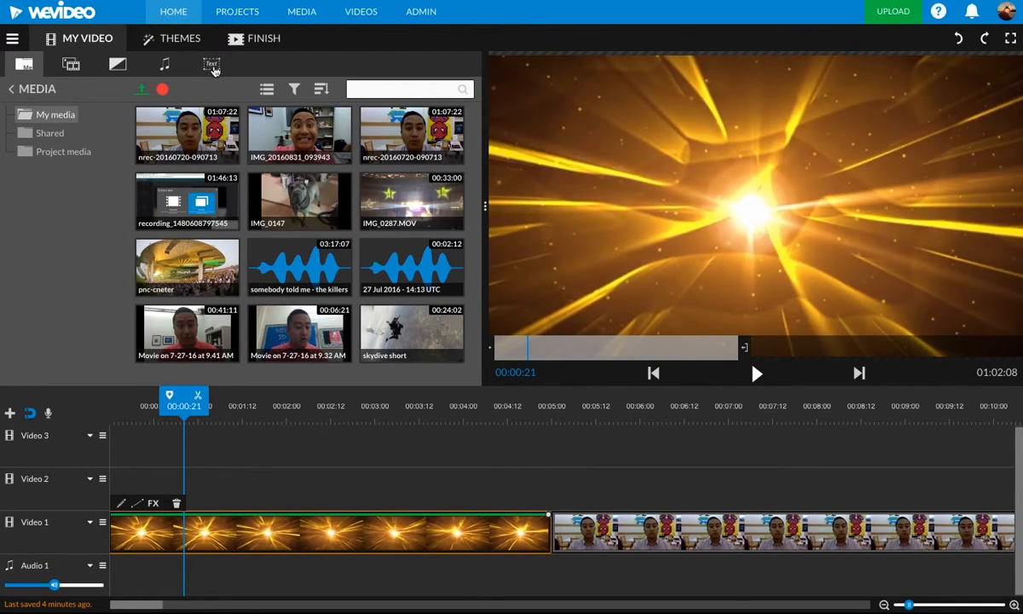
- Add the Sample text graphic on Video 2, trimmed to the intro clip's length
{"action": "left_click", "coordinate": [211, 64]}
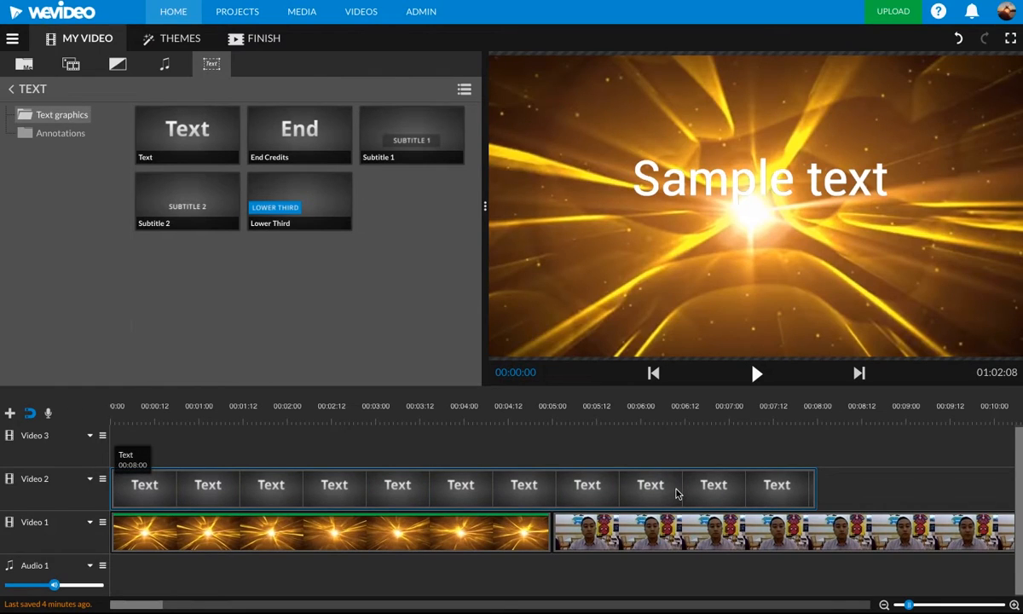
{"action": "left_click", "coordinate": [599, 406]}
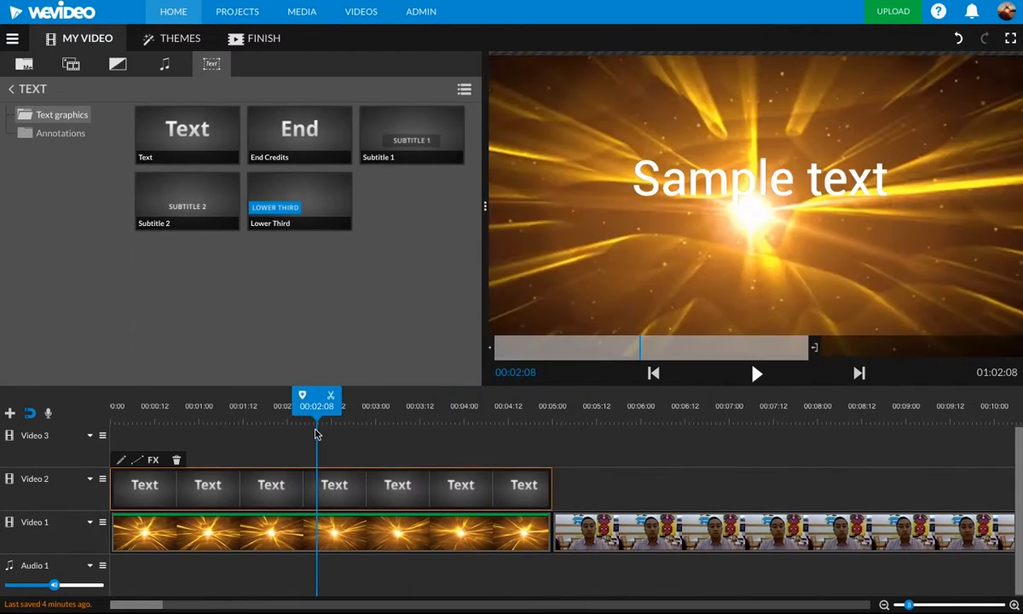
{"action": "mouse_move", "coordinate": [336, 495]}
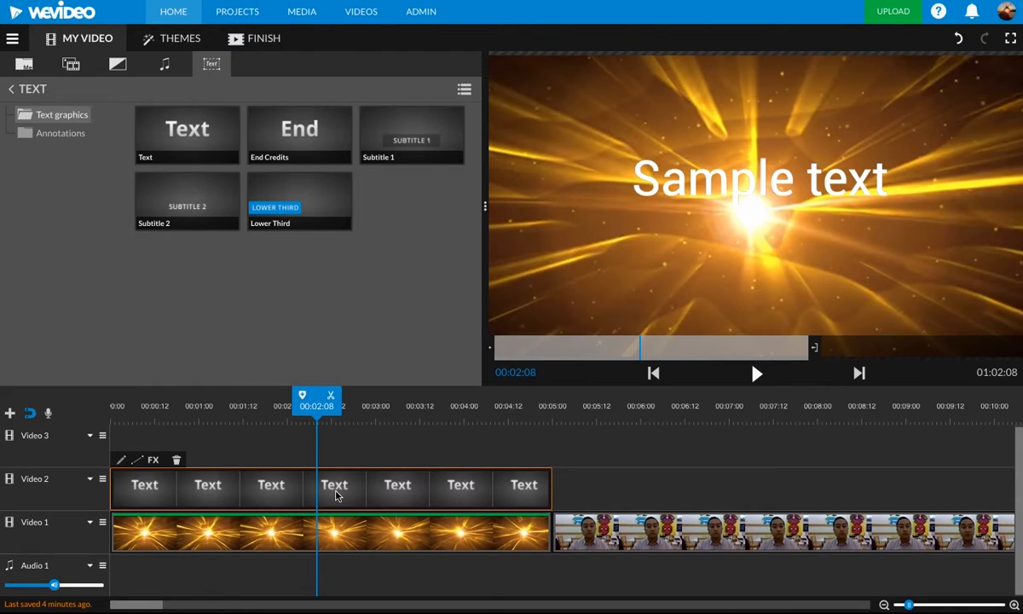
- Retype the title as 'Tutorial Video!' and enlarge it to size 88
{"action": "double_click", "coordinate": [334, 484]}
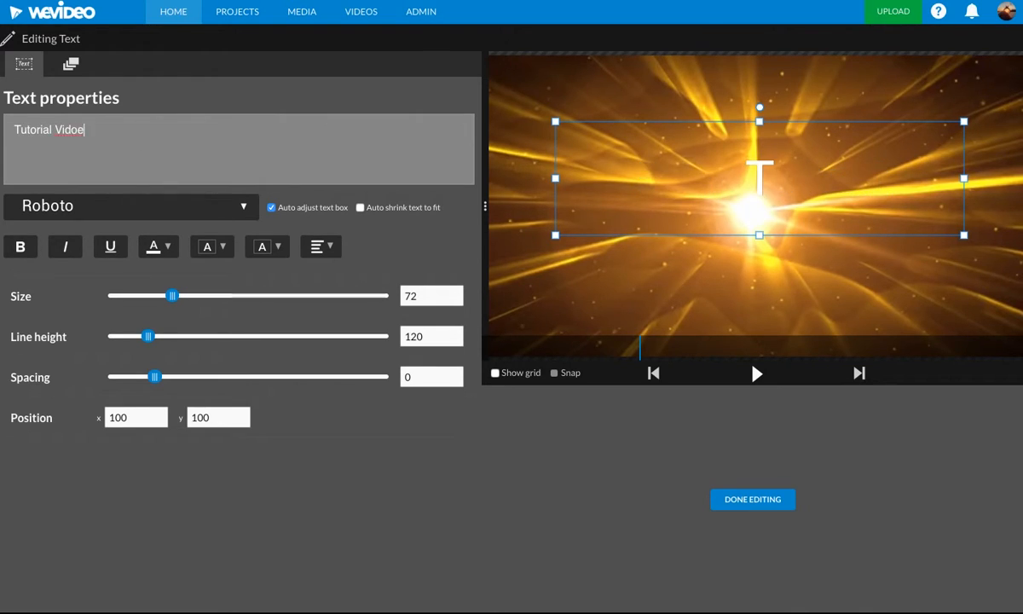
{"action": "type", "text": "Tutorial Video!"}
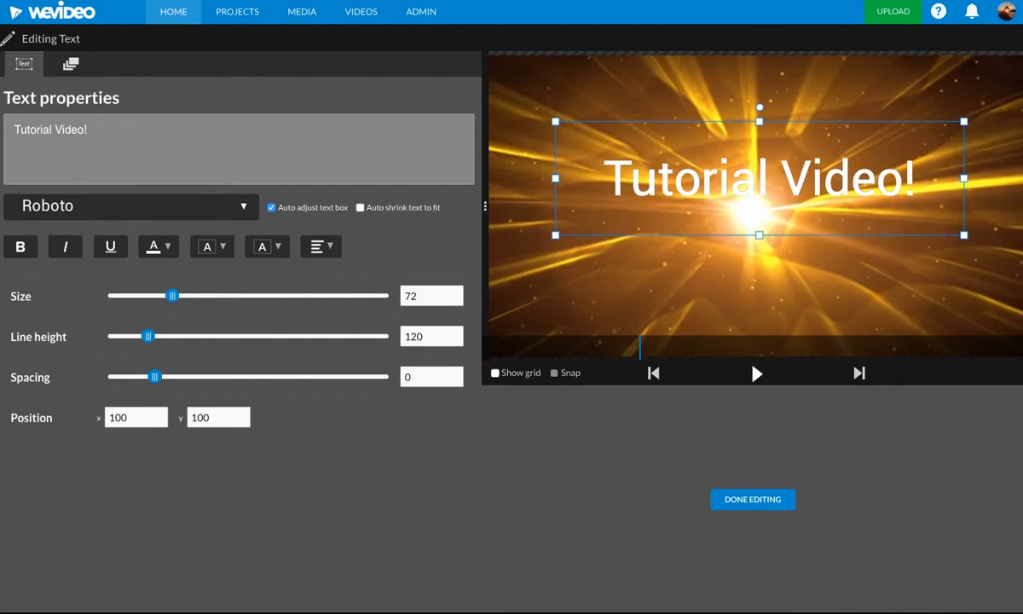
{"action": "left_click_drag", "start_coordinate": [172, 294], "coordinate": [174, 295]}
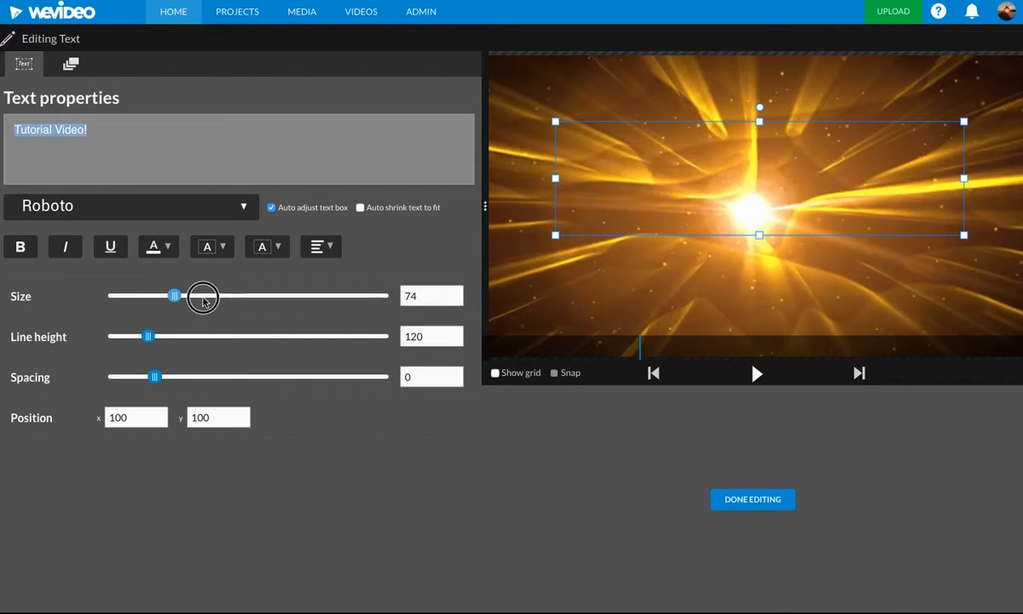
{"action": "left_click_drag", "start_coordinate": [174, 295], "coordinate": [189, 295]}
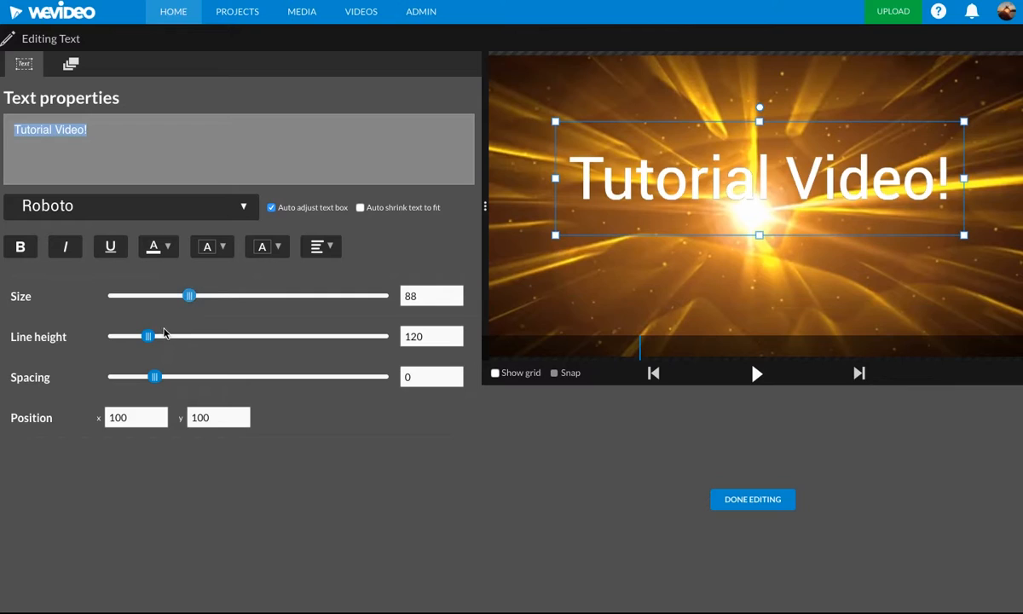
- Apply the handwritten ZDumb font to the title and finish editing
{"action": "left_click", "coordinate": [128, 206]}
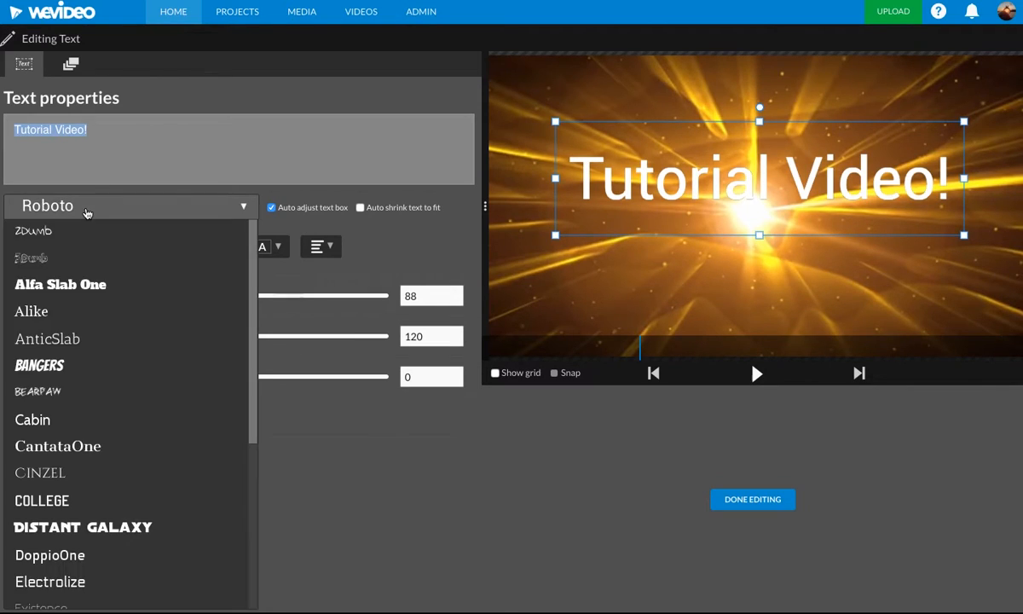
{"action": "left_click", "coordinate": [33, 230]}
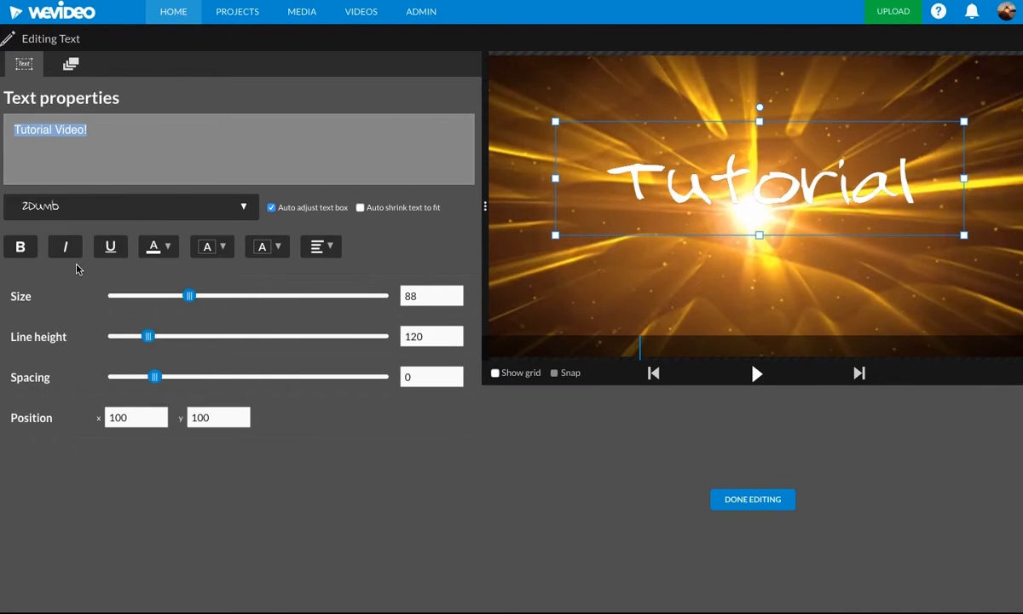
{"action": "left_click", "coordinate": [20, 247]}
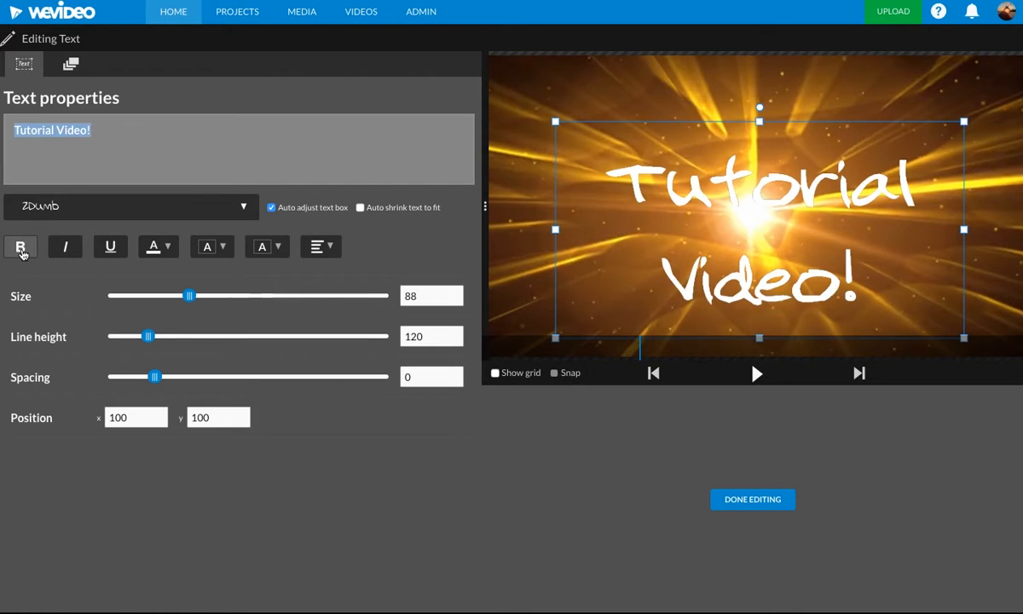
{"action": "left_click", "coordinate": [21, 247]}
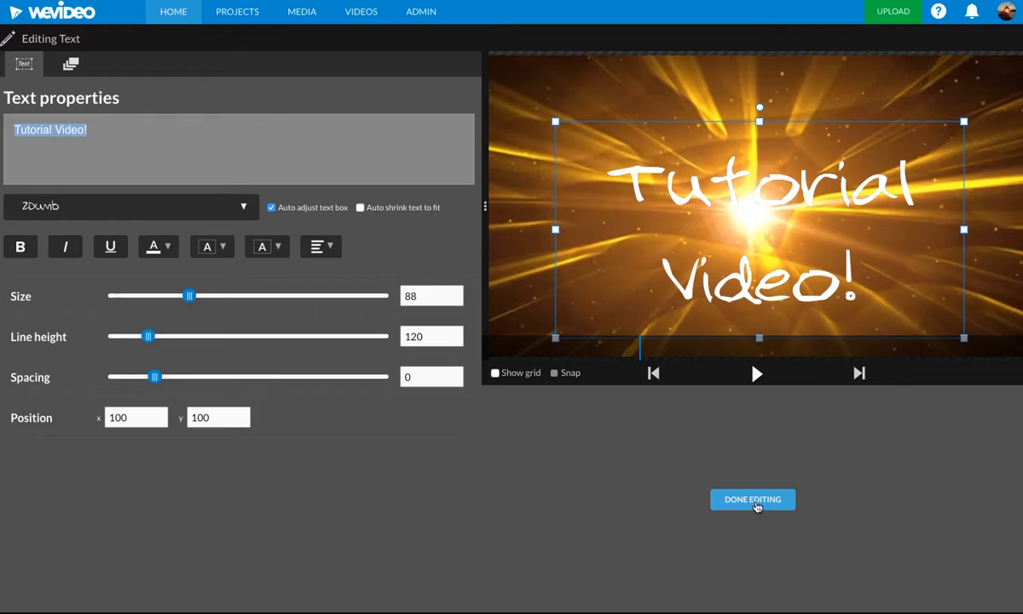
{"action": "left_click", "coordinate": [752, 499]}
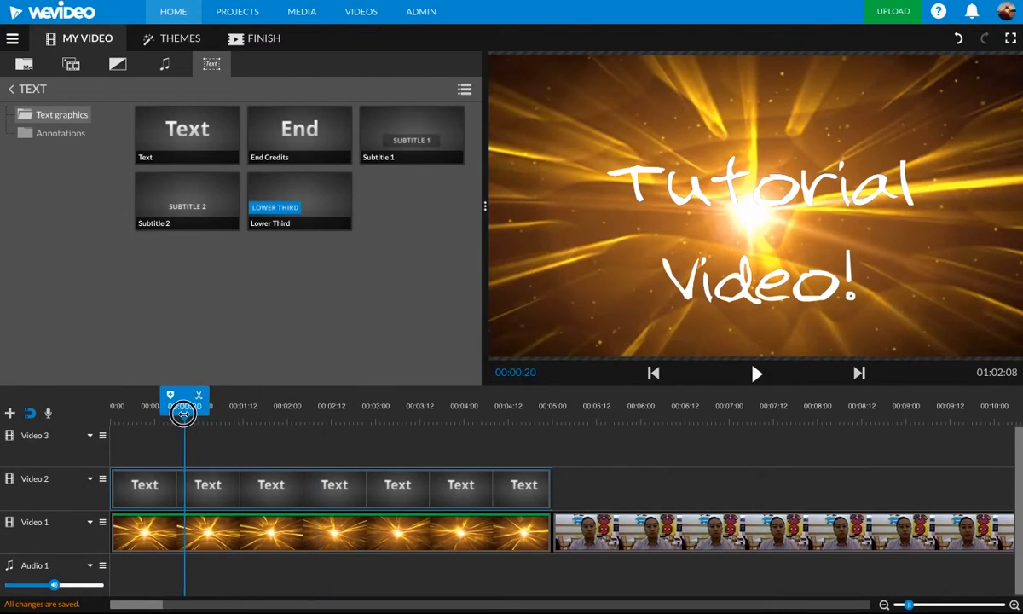
- Move the playhead to the start of the webcam clip on Video 1
{"action": "left_click", "coordinate": [755, 373]}
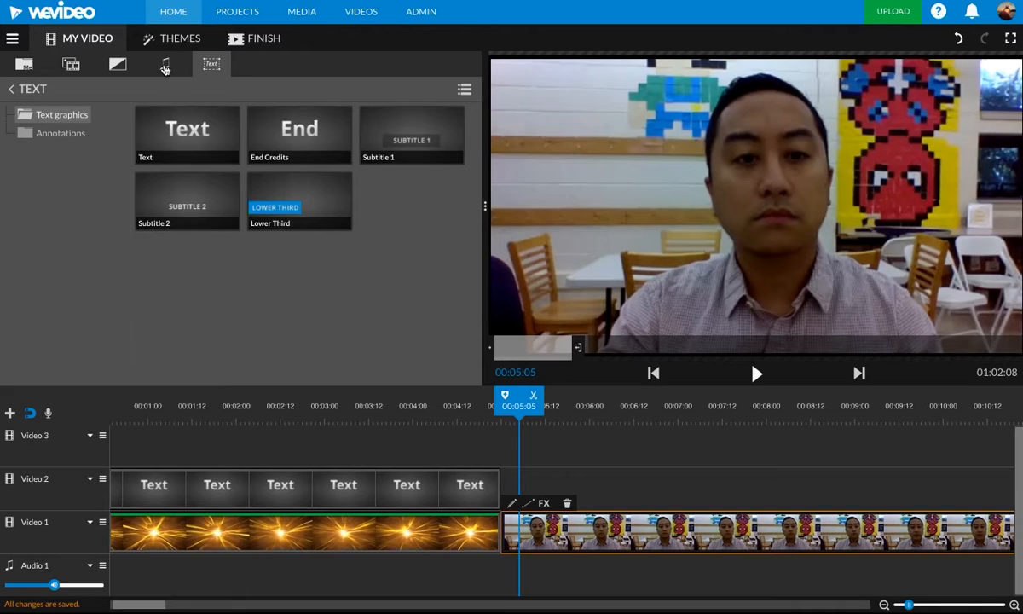
- Open the Transitions library, scrub back into the intro, and undo the added transition
{"action": "left_click", "coordinate": [117, 64]}
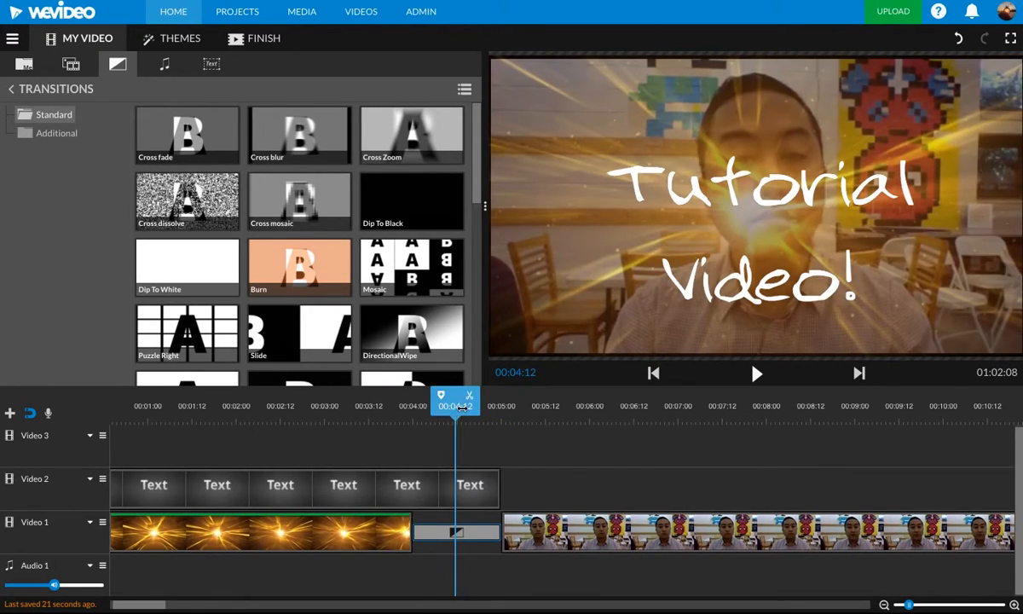
{"action": "left_click_drag", "start_coordinate": [456, 401], "coordinate": [418, 401]}
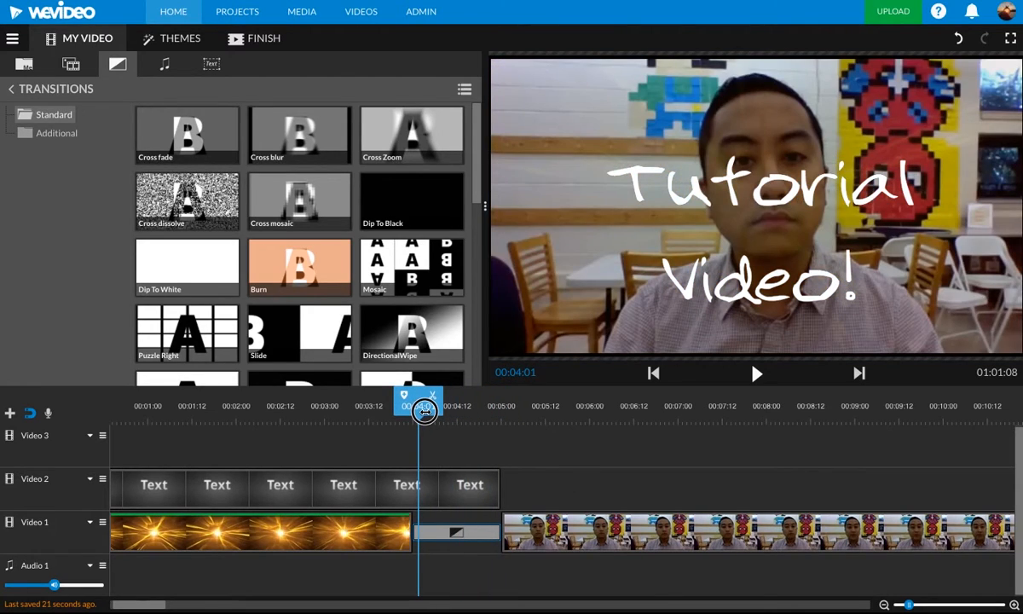
{"action": "left_click_drag", "start_coordinate": [419, 410], "coordinate": [373, 410]}
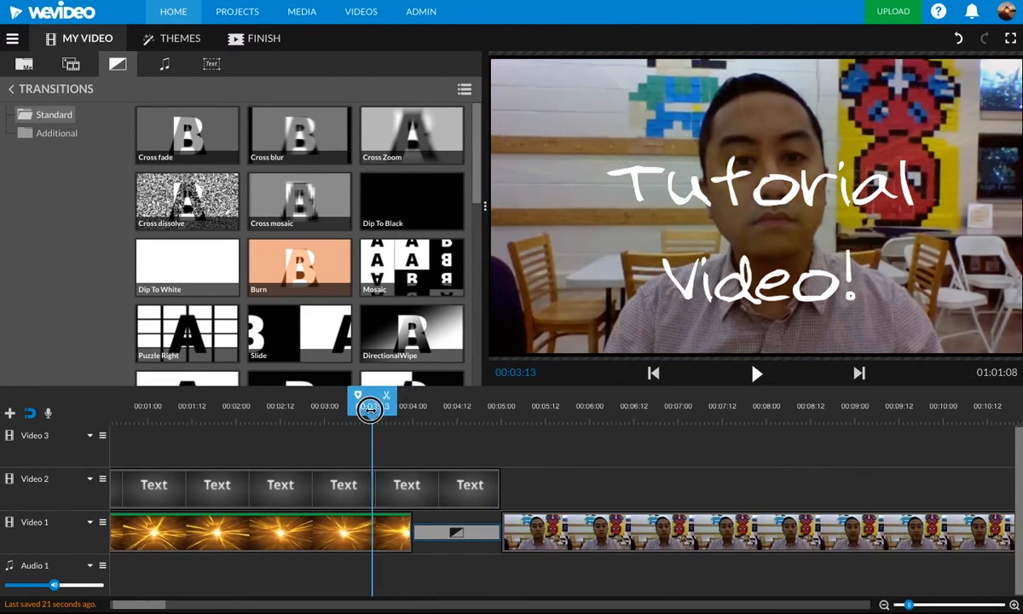
{"action": "left_click_drag", "start_coordinate": [373, 405], "coordinate": [327, 405]}
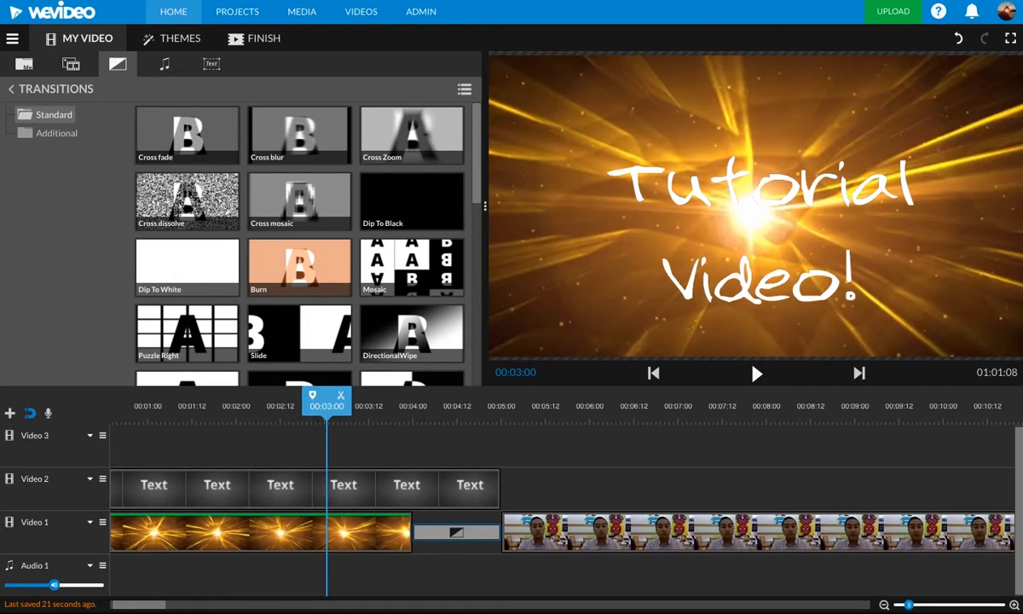
{"action": "left_click", "coordinate": [755, 372]}
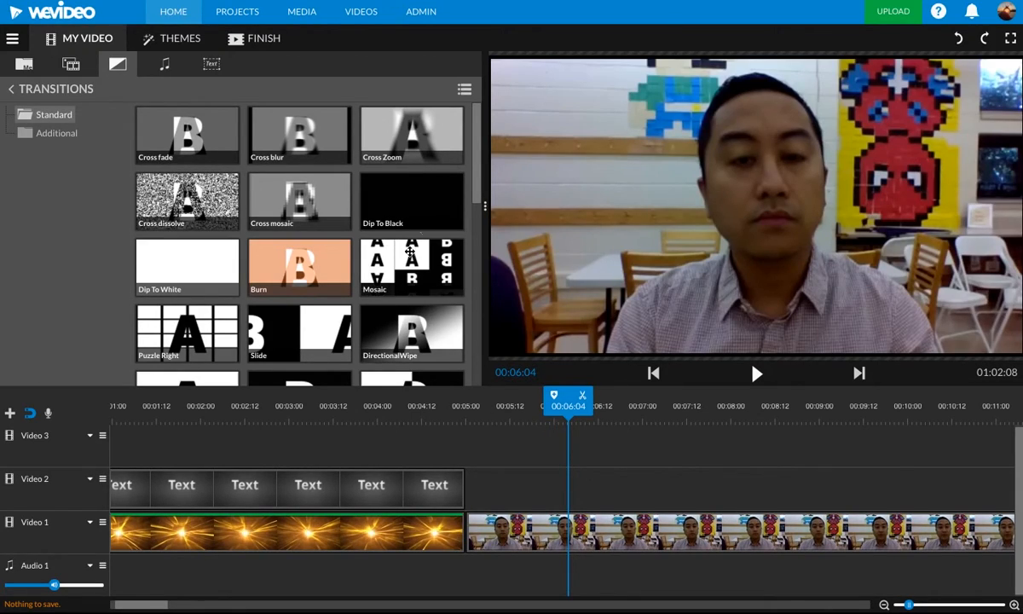
- Drop the Curtains transition between the intro and webcam clips and preview it
{"action": "scroll", "scroll_direction": "down", "scroll_amount": 3}
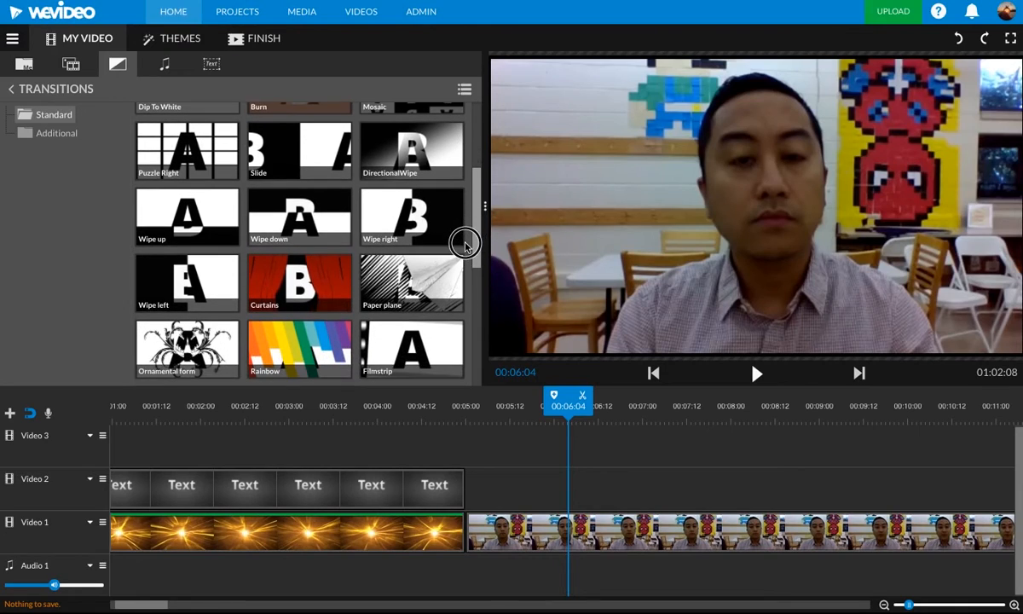
{"action": "left_click_drag", "start_coordinate": [298, 282], "coordinate": [396, 413]}
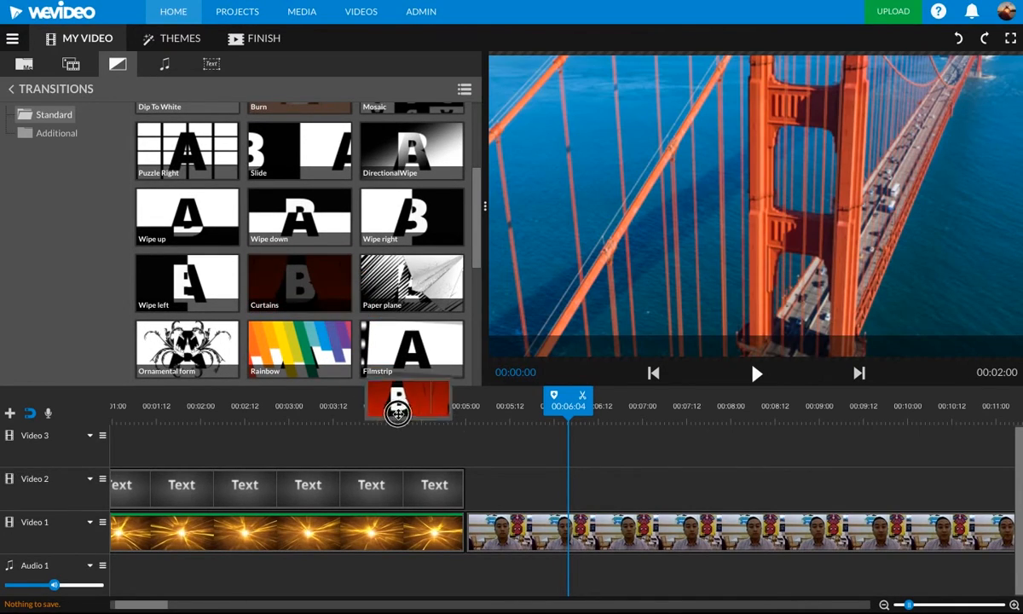
{"action": "left_click_drag", "start_coordinate": [397, 414], "coordinate": [480, 533]}
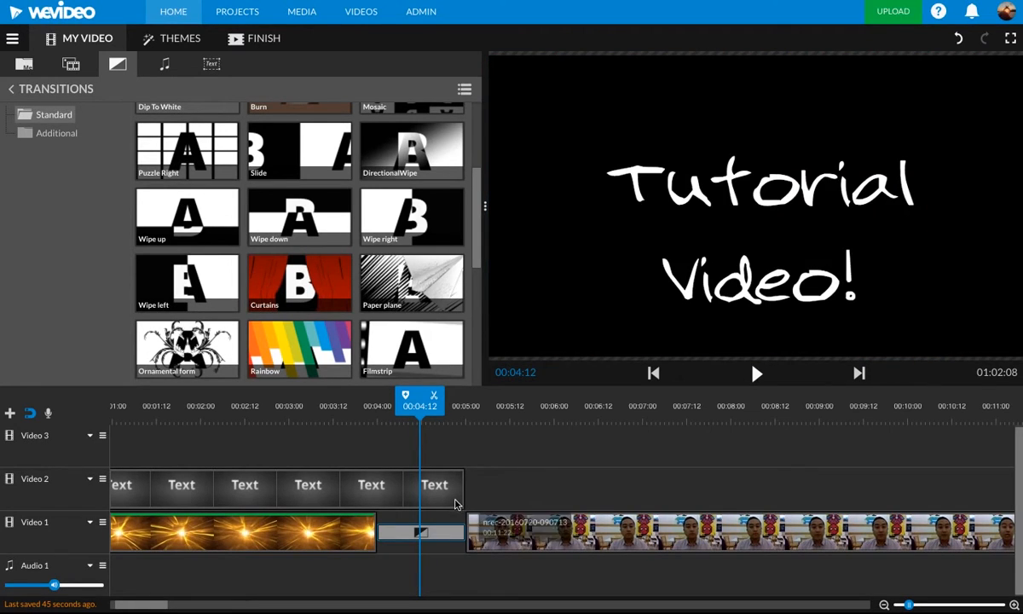
{"action": "left_click", "coordinate": [755, 373]}
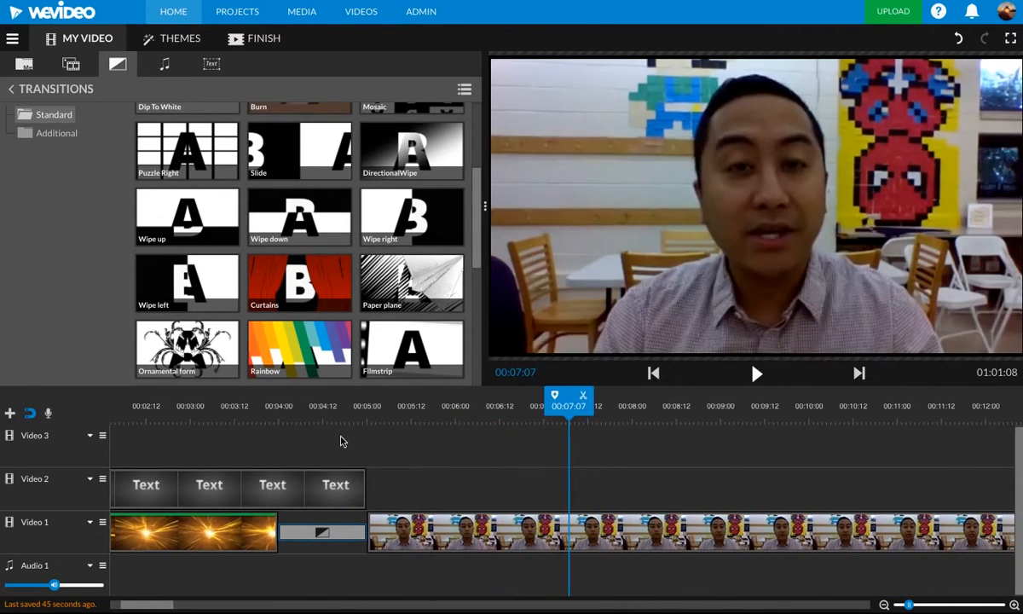
{"action": "left_click", "coordinate": [300, 404]}
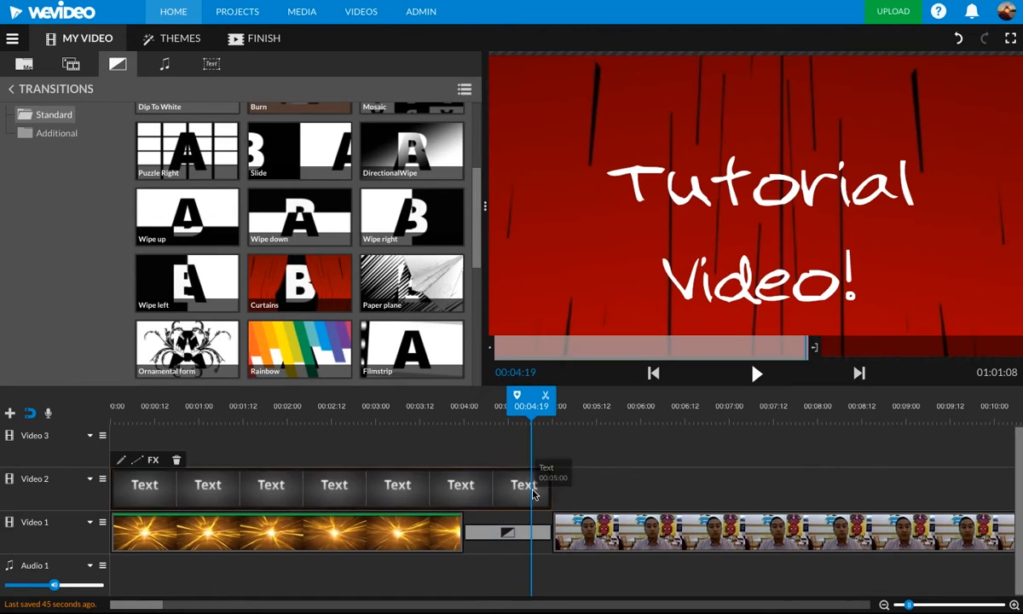
- Trim the title's end back to the intro's end and play the project
{"action": "left_click_drag", "start_coordinate": [531, 405], "coordinate": [464, 404]}
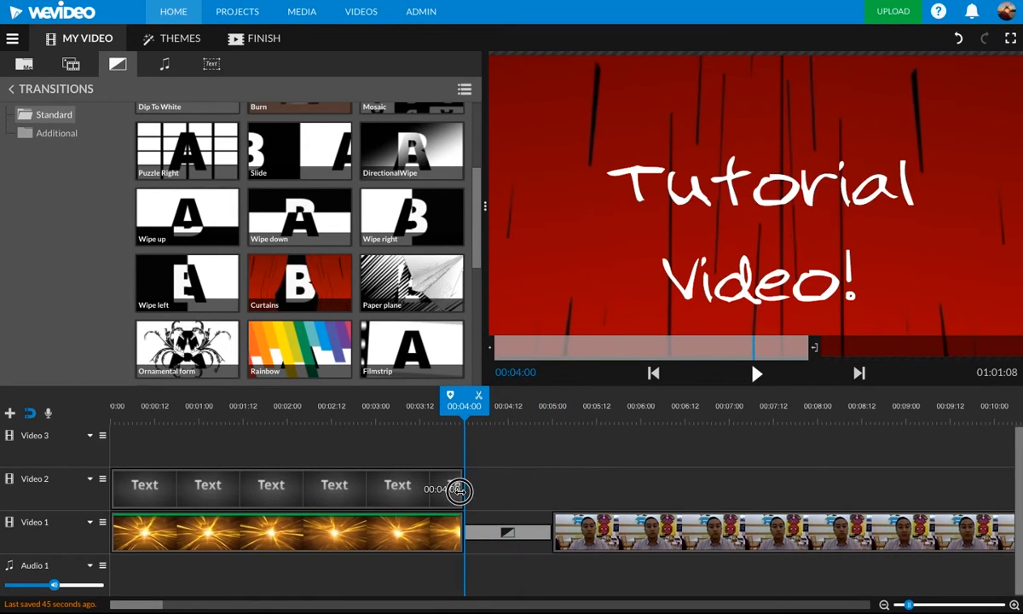
{"action": "left_click_drag", "start_coordinate": [465, 405], "coordinate": [273, 404]}
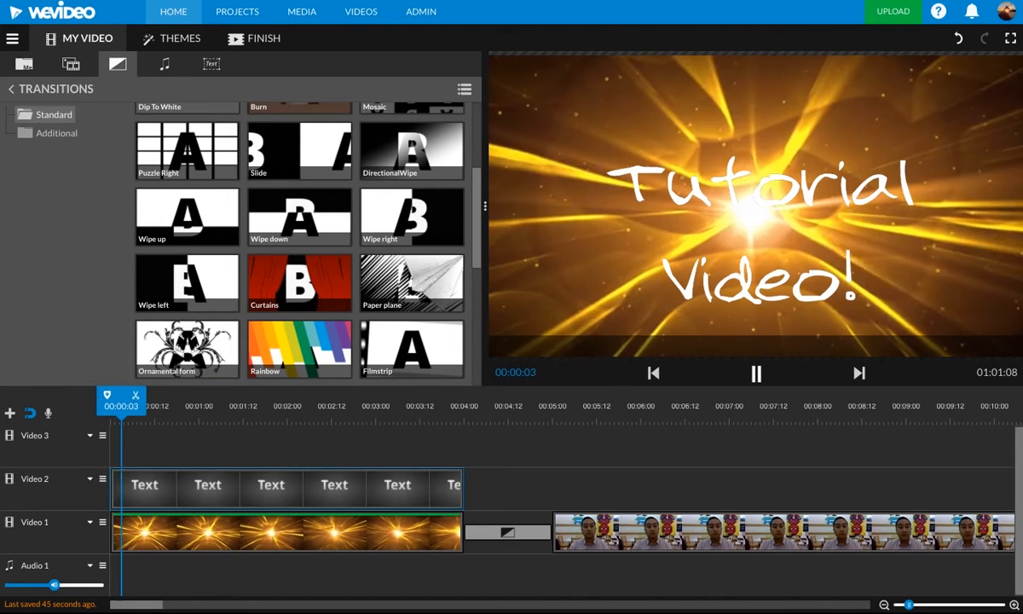
{"action": "left_click", "coordinate": [294, 405]}
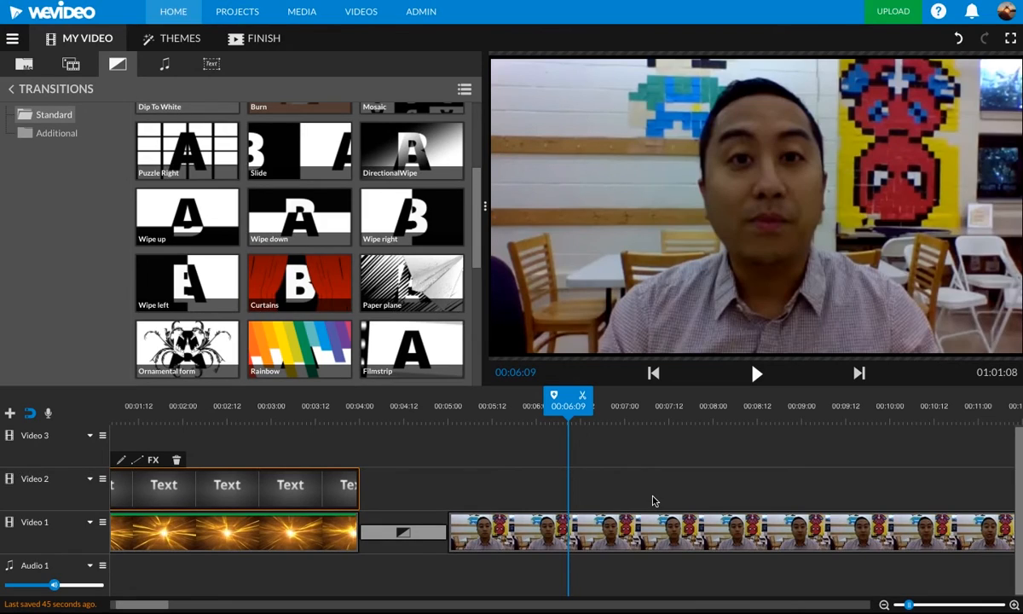
{"action": "mouse_move", "coordinate": [574, 461]}
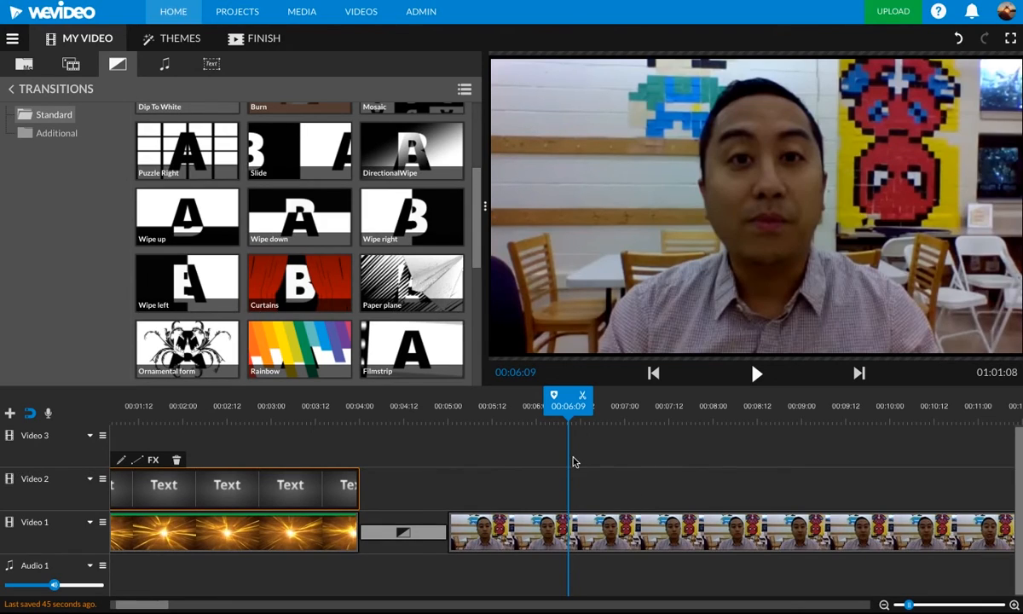